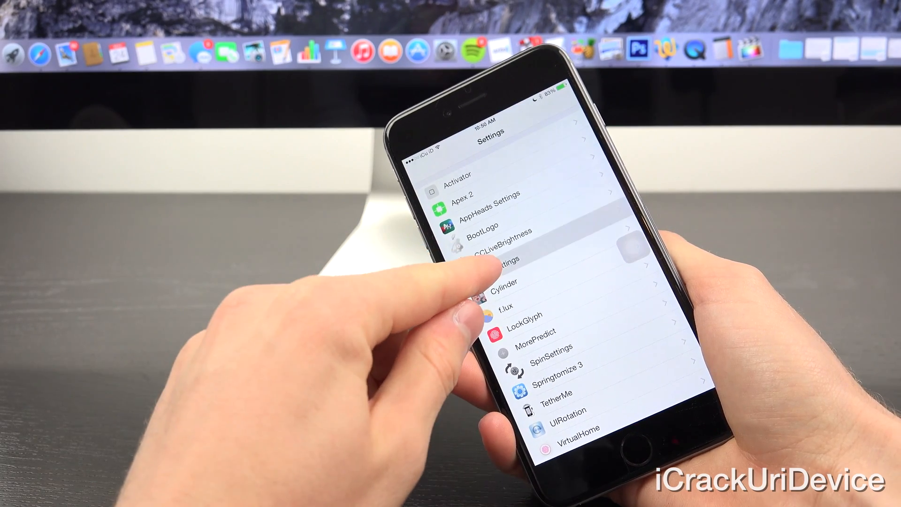
# Glance at CCLiveBrightness options, then enter SpinSettings and enable the tweak at spin speed 1
pyautogui.click(496, 238)
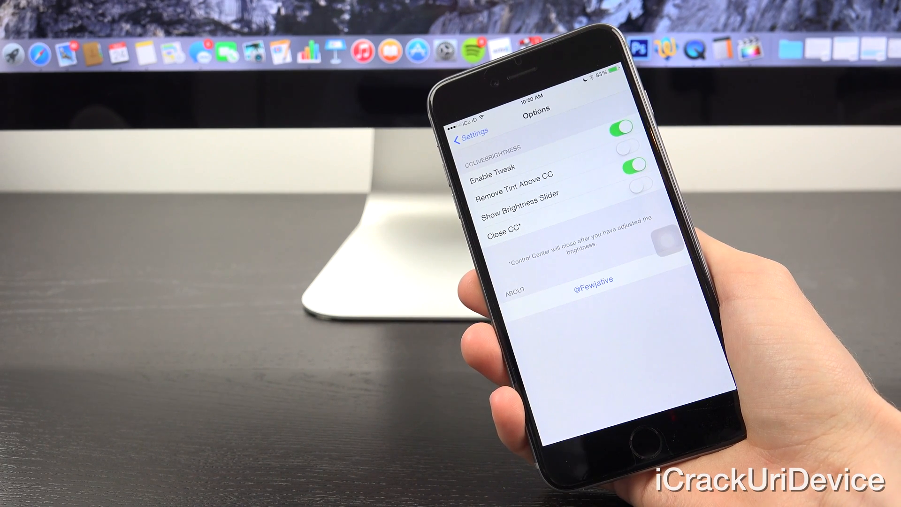
pyautogui.click(471, 132)
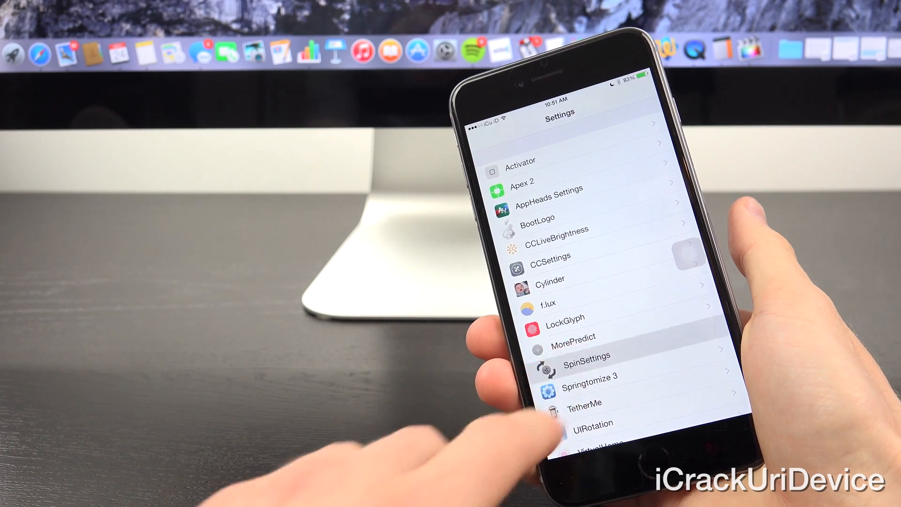
pyautogui.click(585, 357)
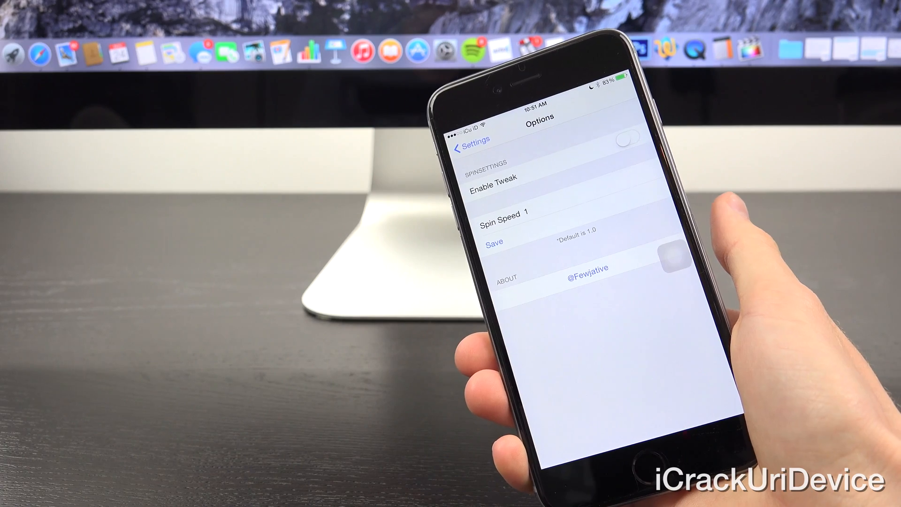
pyautogui.click(630, 141)
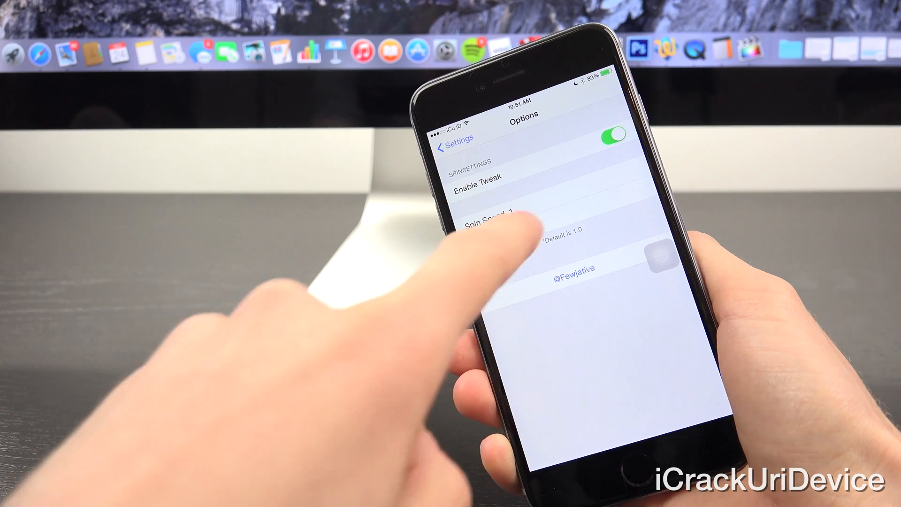
# Save a spin speed of 2 and return to the tweak settings list
pyautogui.click(501, 226)
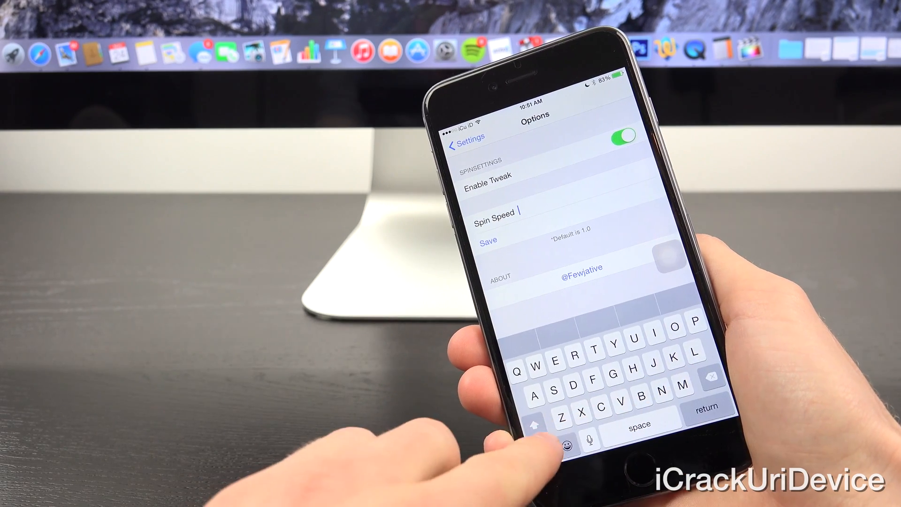
pyautogui.write('2')
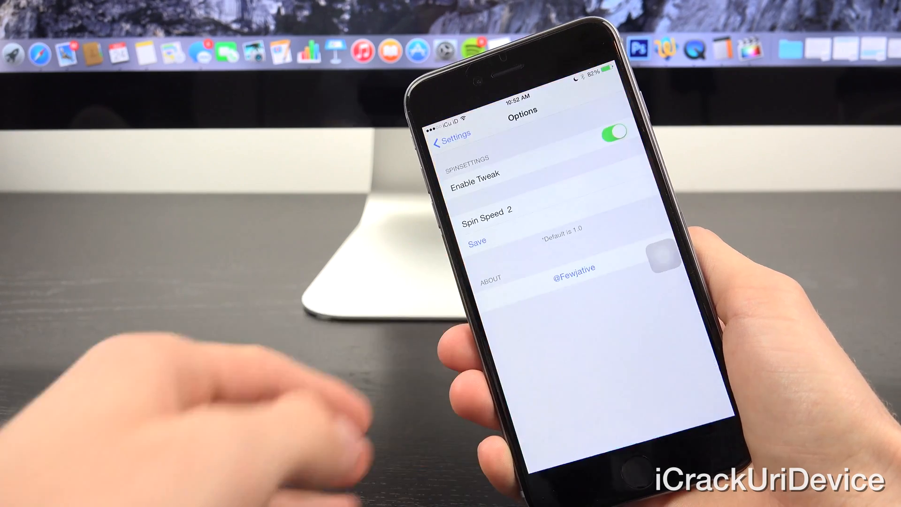
pyautogui.click(615, 134)
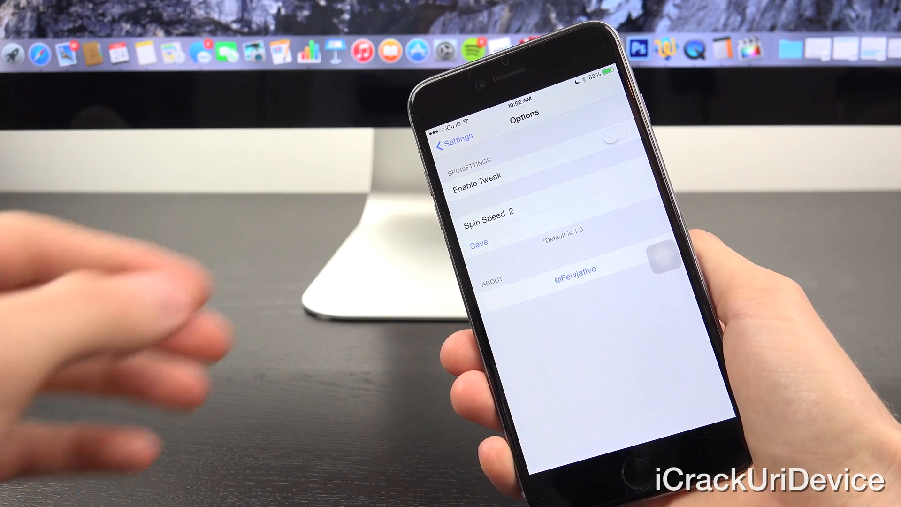
pyautogui.click(455, 140)
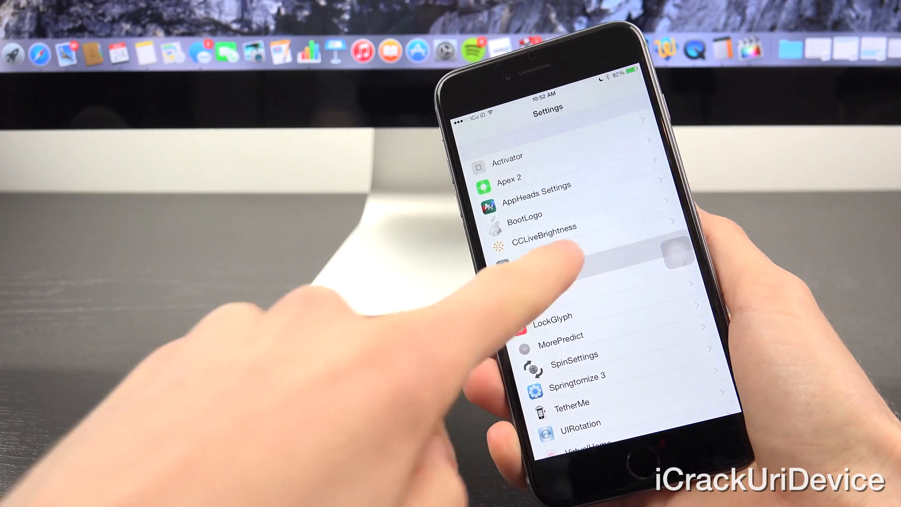
# Enter Cylinder's settings and scroll through its page-transition effects
pyautogui.click(552, 259)
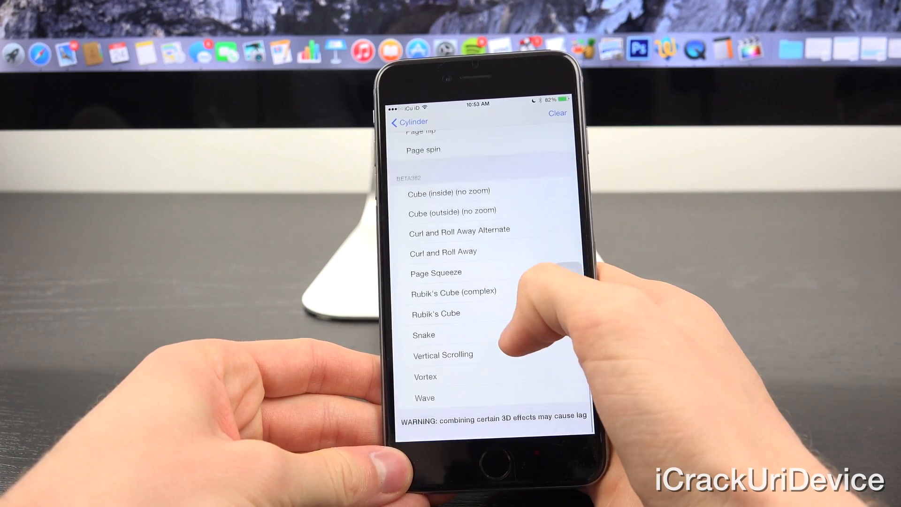
pyautogui.scroll(-3)
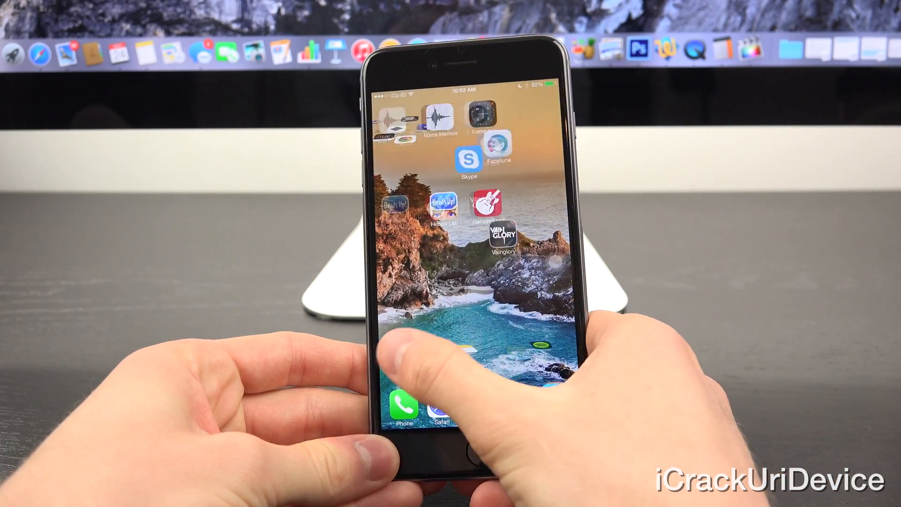
# Swipe home screen pages, then back out of the Effects list to Cylinder's main settings
pyautogui.hscroll(-3)
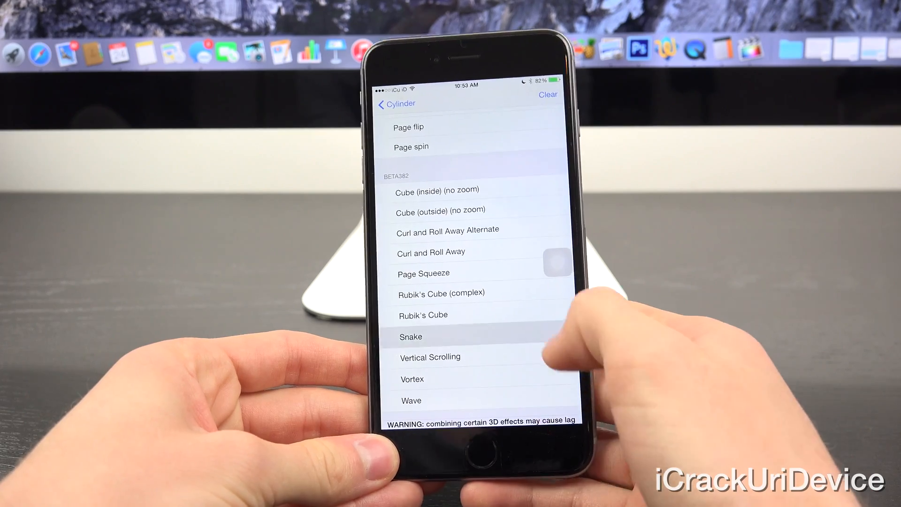
pyautogui.click(396, 103)
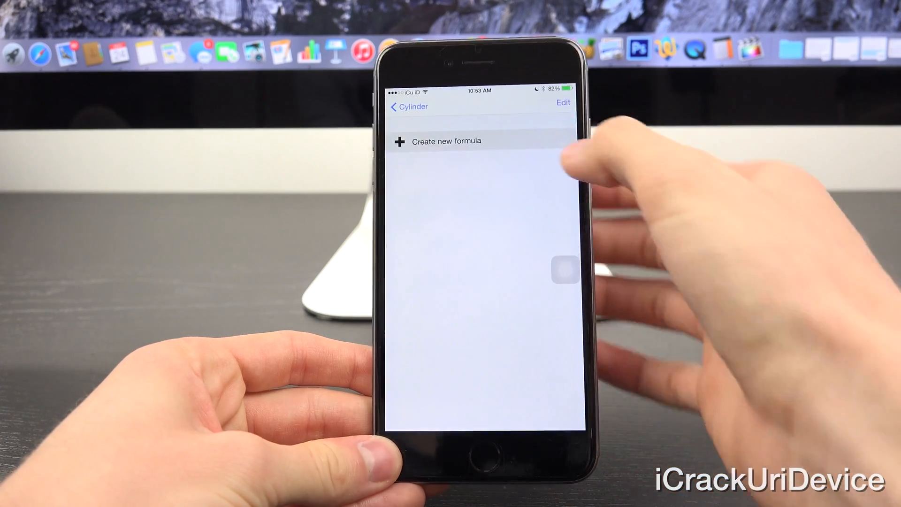
# Dismiss the no-effects warning, enable Bubble and Carousel, save them as a new formula, then swipe home pages
pyautogui.click(445, 141)
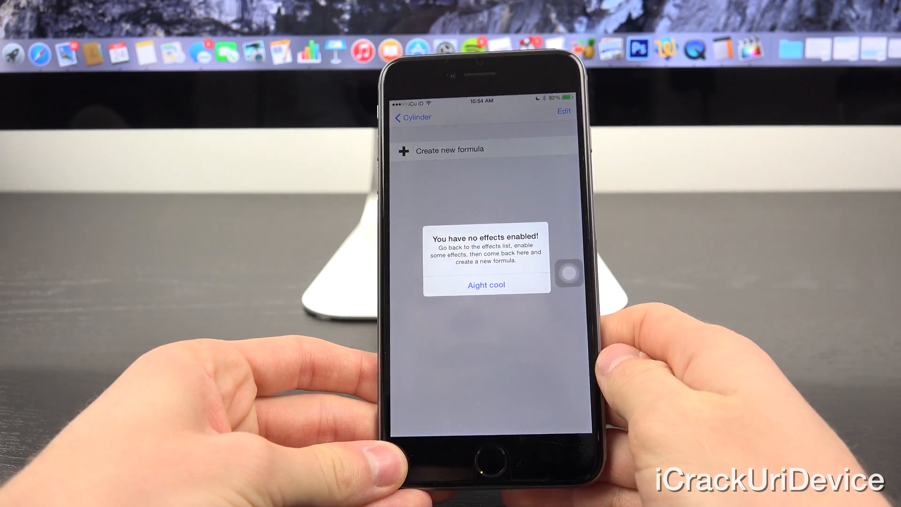
pyautogui.click(486, 284)
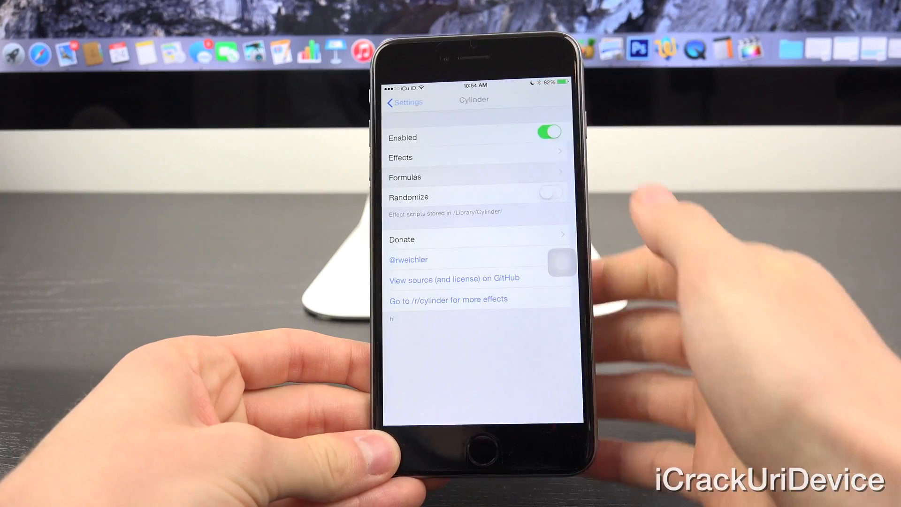
pyautogui.click(401, 157)
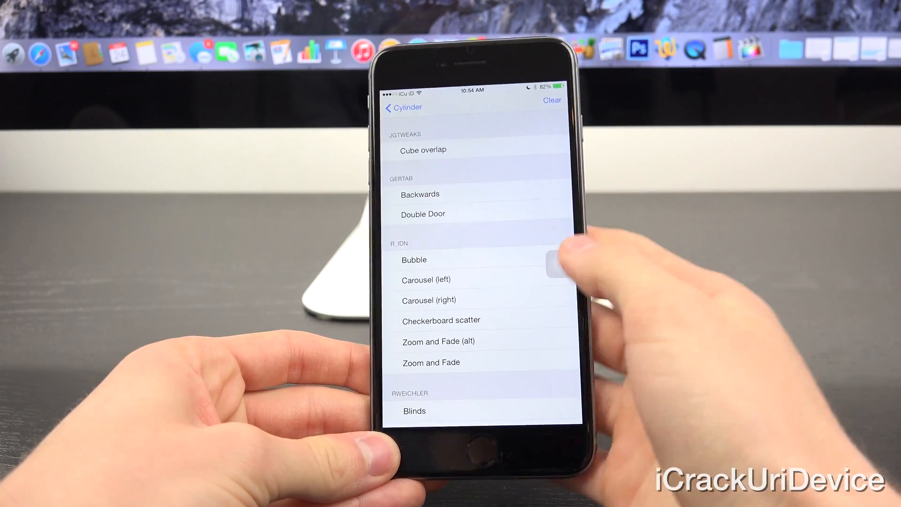
pyautogui.click(402, 107)
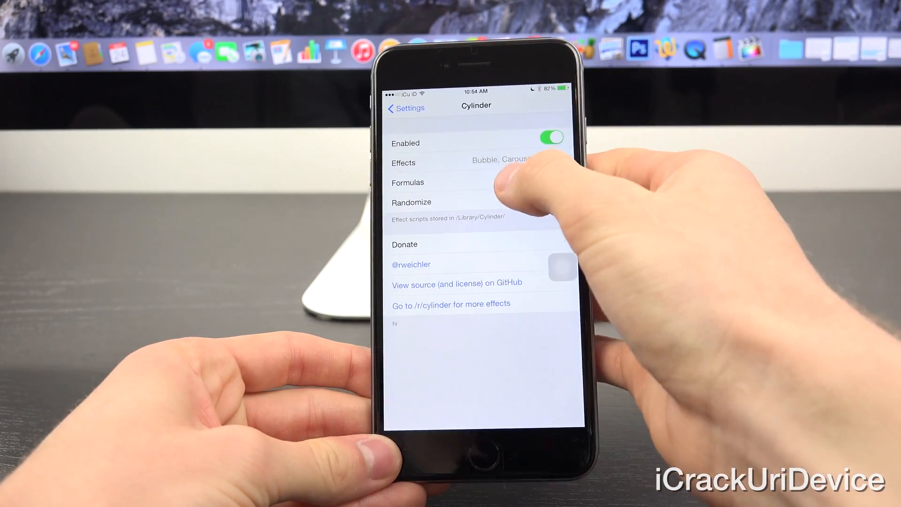
pyautogui.click(408, 182)
pyautogui.write('hh')
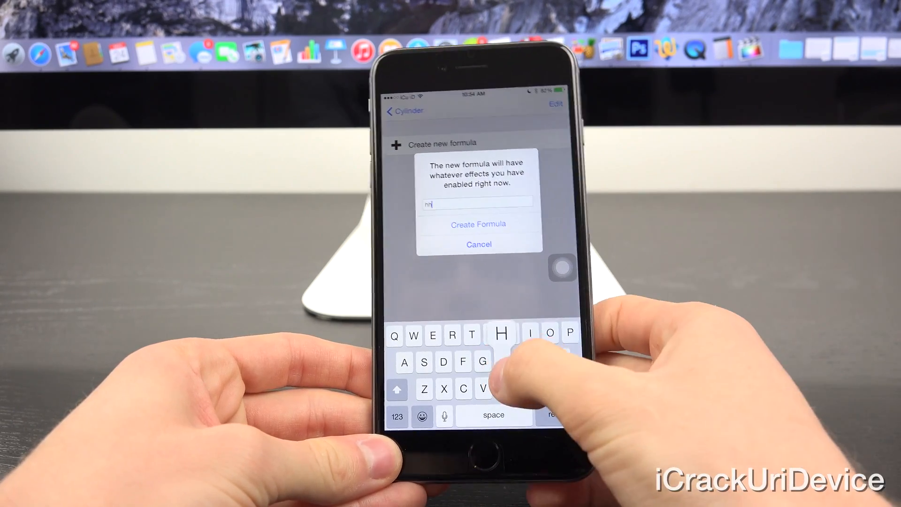
pyautogui.click(478, 224)
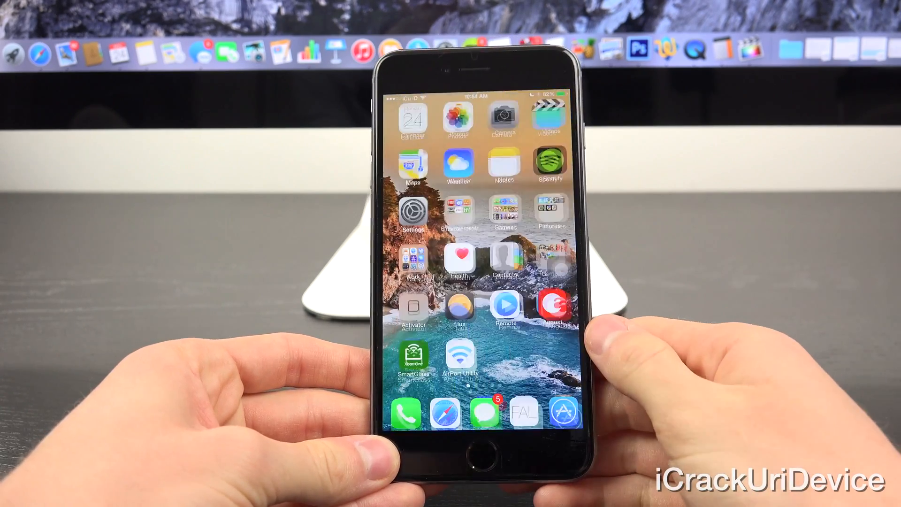
pyautogui.hscroll(-3)
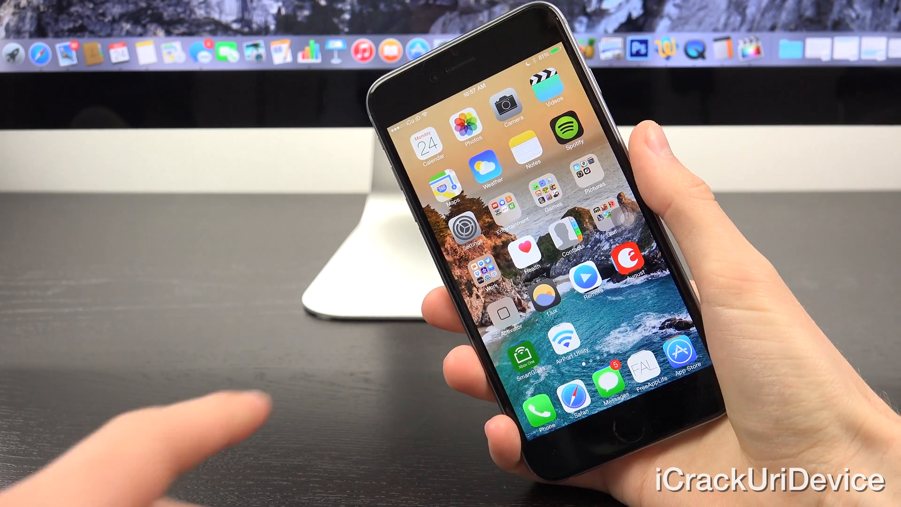
# Launch Settings and view one installed tweak's options page
pyautogui.click(466, 228)
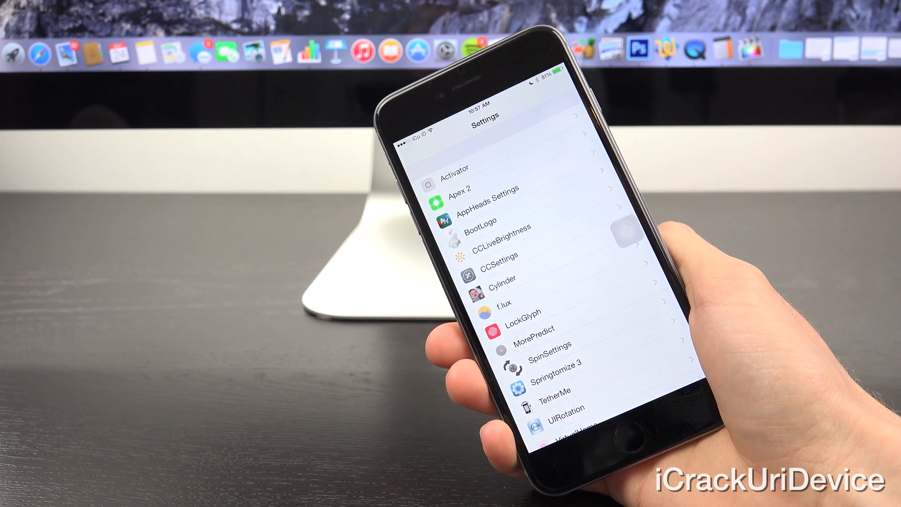
pyautogui.click(480, 227)
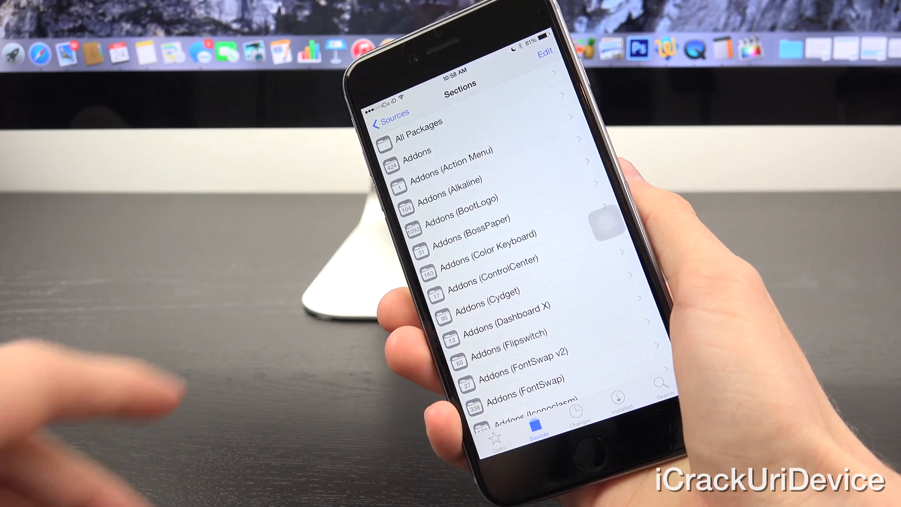
# Browse the Addons section's list of boot logo packages
pyautogui.click(431, 150)
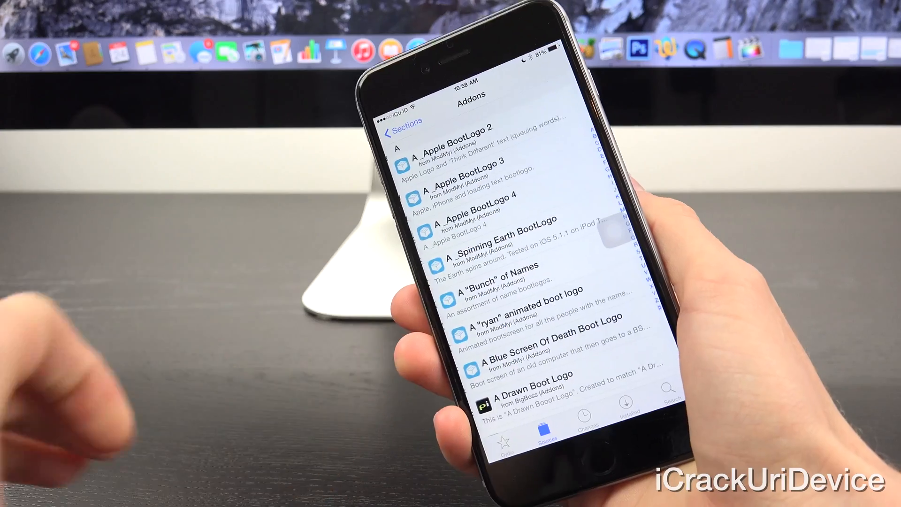
pyautogui.scroll(-3)
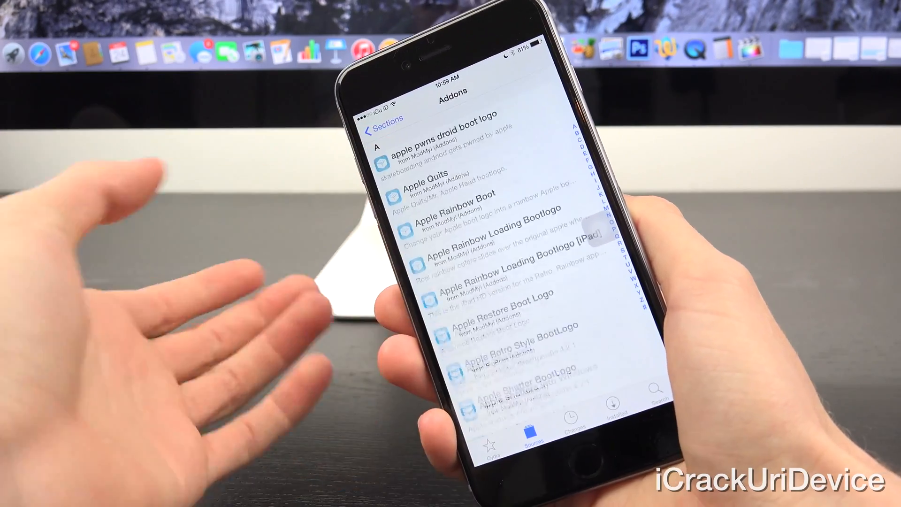
pyautogui.scroll(-3)
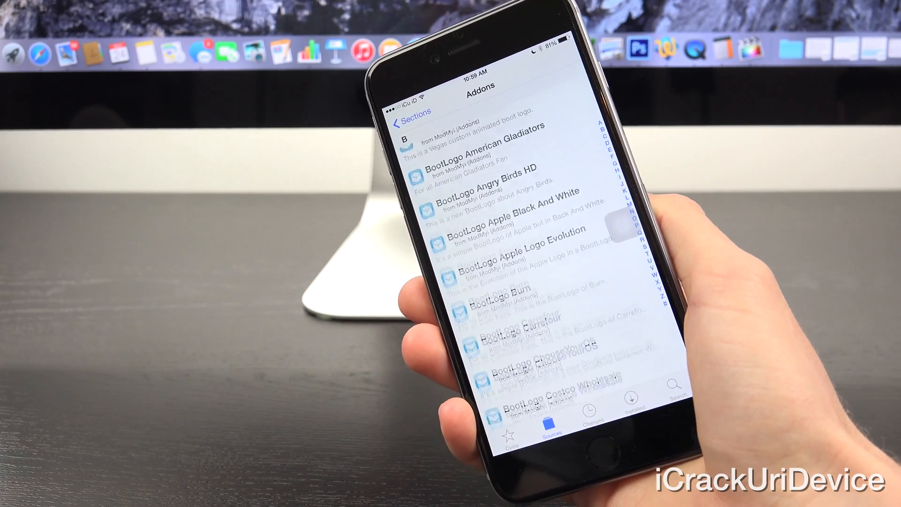
pyautogui.scroll(-3)
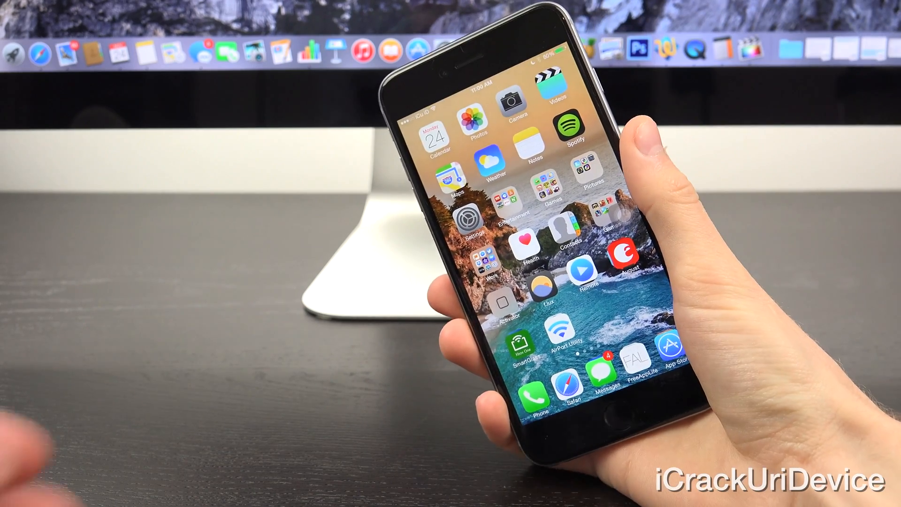
# Reopen Settings and look at a tweak entry in the tweak list
pyautogui.click(476, 221)
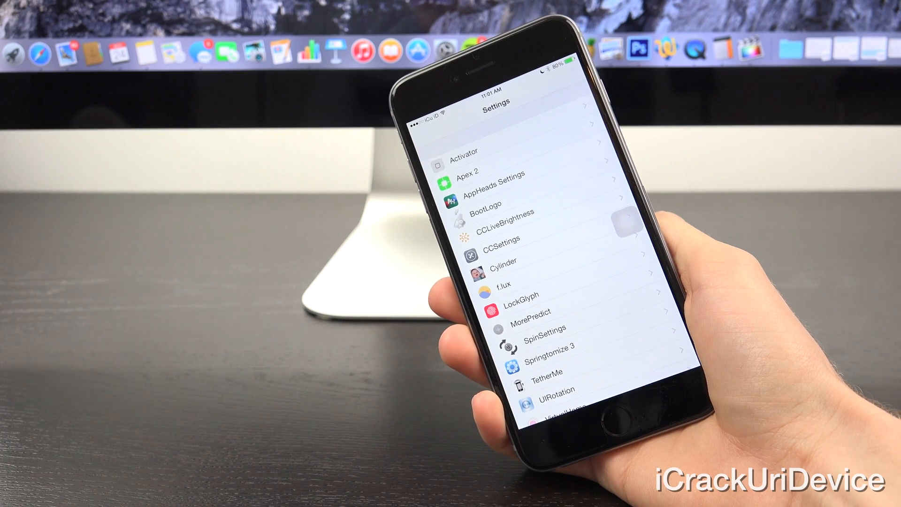
pyautogui.click(526, 312)
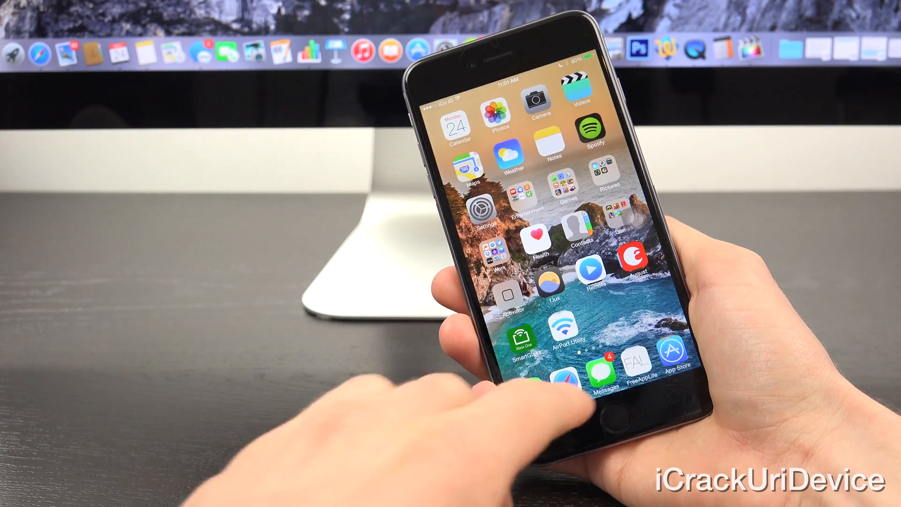
# In a Messages conversation, write 'not to get' using the QuickType suggestion bar
pyautogui.click(600, 371)
pyautogui.write('This is a')
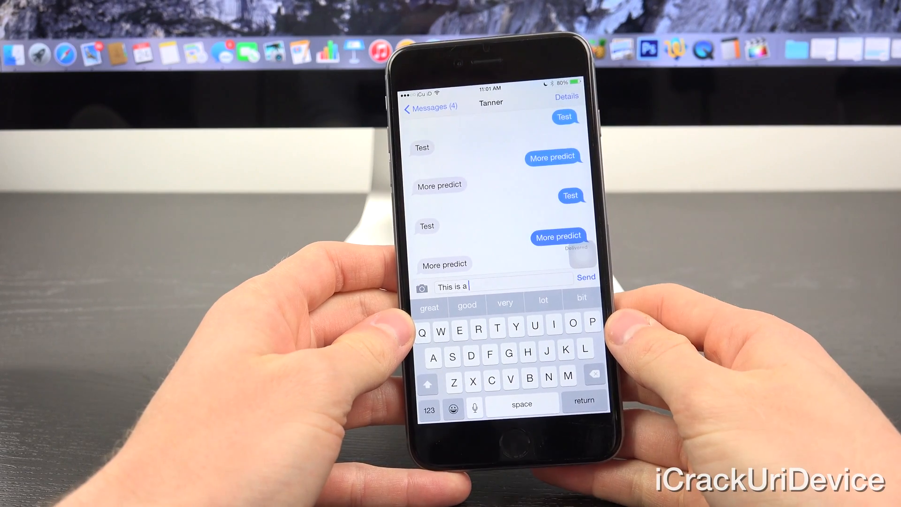
pyautogui.click(596, 375)
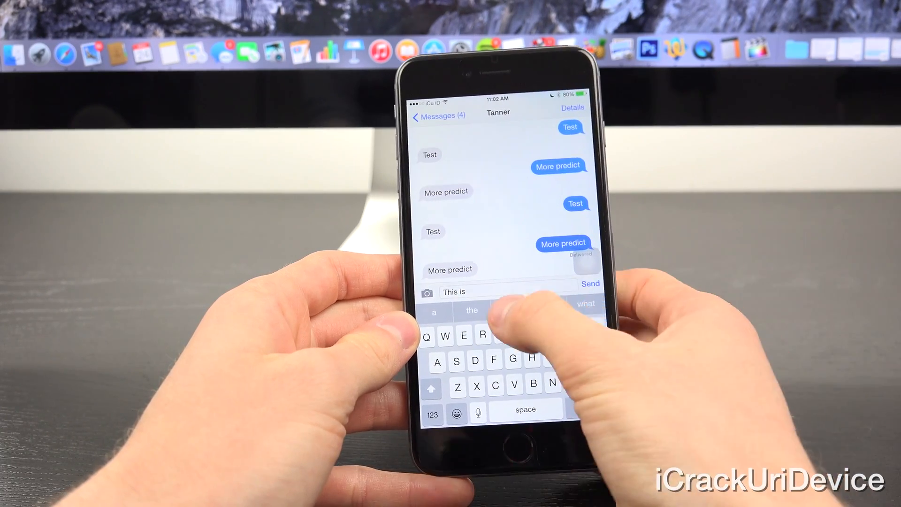
pyautogui.write('not to get')
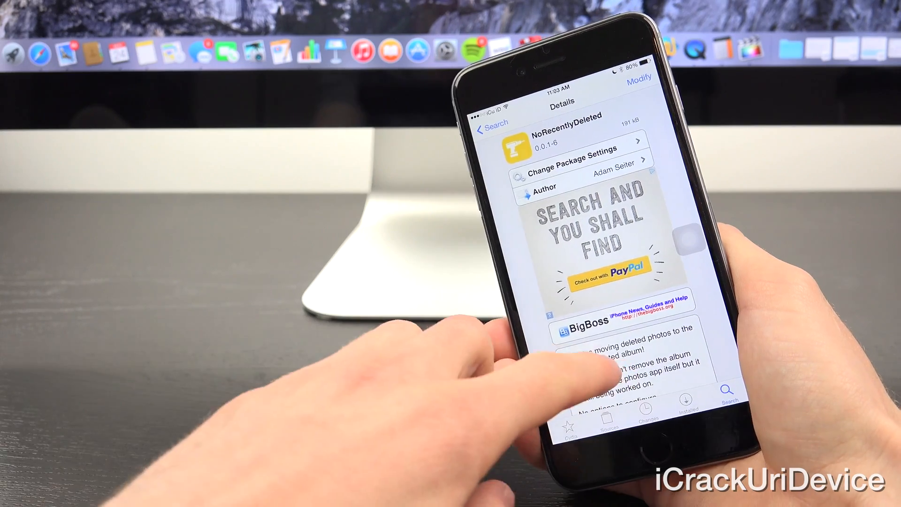
# Scroll the NoRecentlyDeleted package's details page in Cydia
pyautogui.scroll(-3)
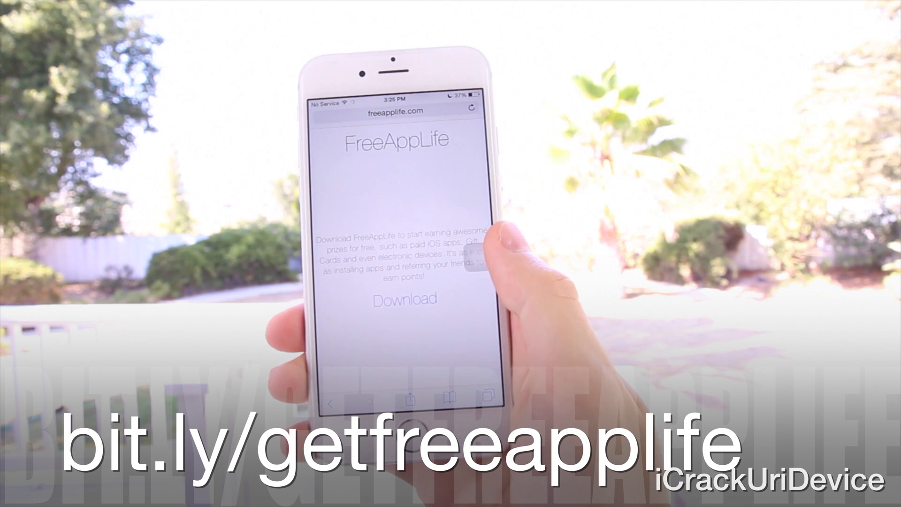
# Begin the FreeAppLife download from freeapplife.com, leading to its Install Profile screen
pyautogui.click(404, 299)
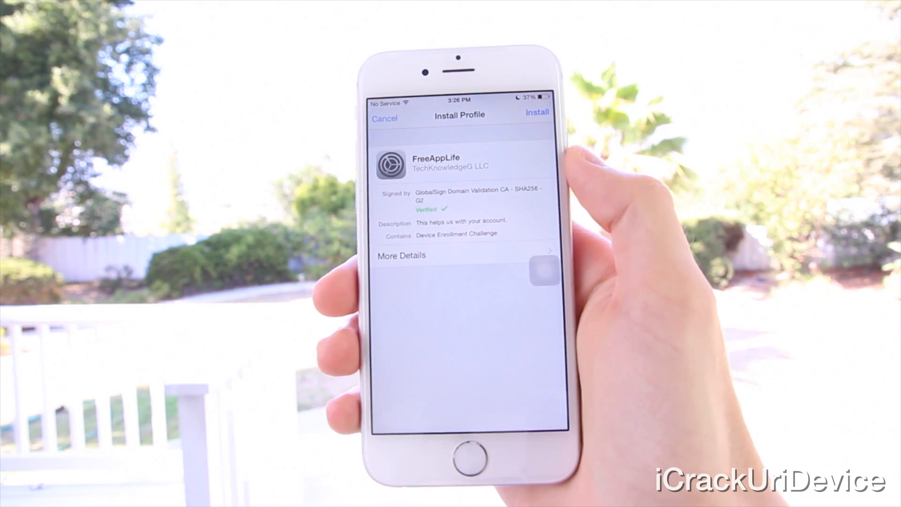
# Install the verified FreeAppLife profile, reaching the final install confirmation prompt
pyautogui.click(536, 118)
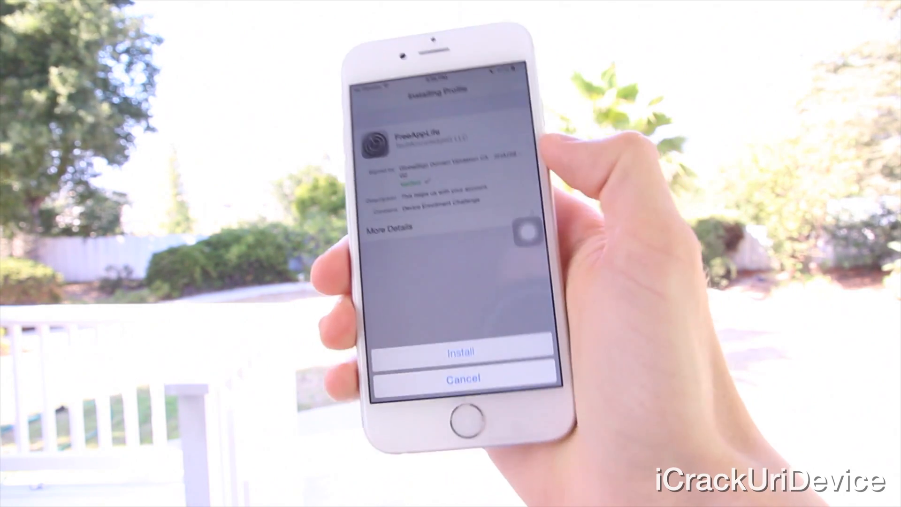